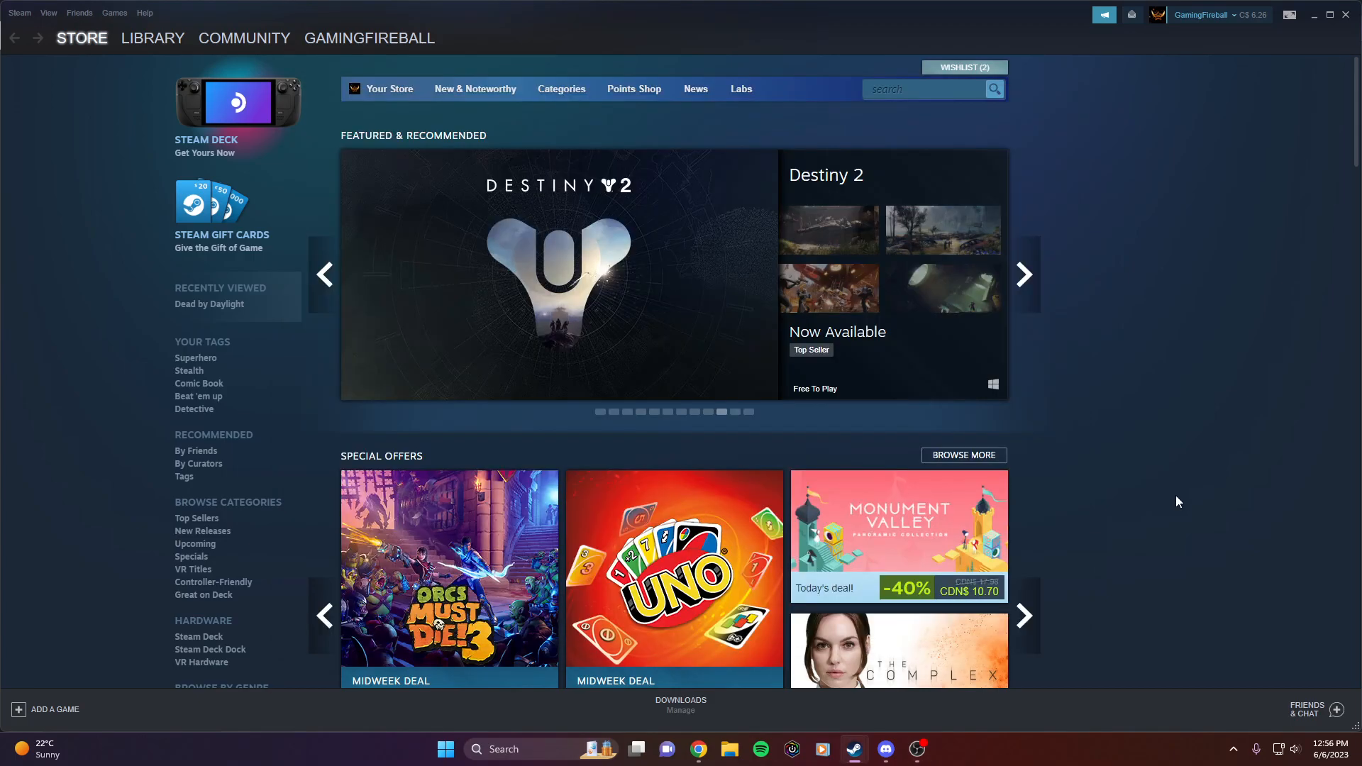
# Step: Advance the Featured & Recommended carousel game by game, from Destiny 2 to STAR WARS: The Old Republic
pyautogui.click(1023, 275)
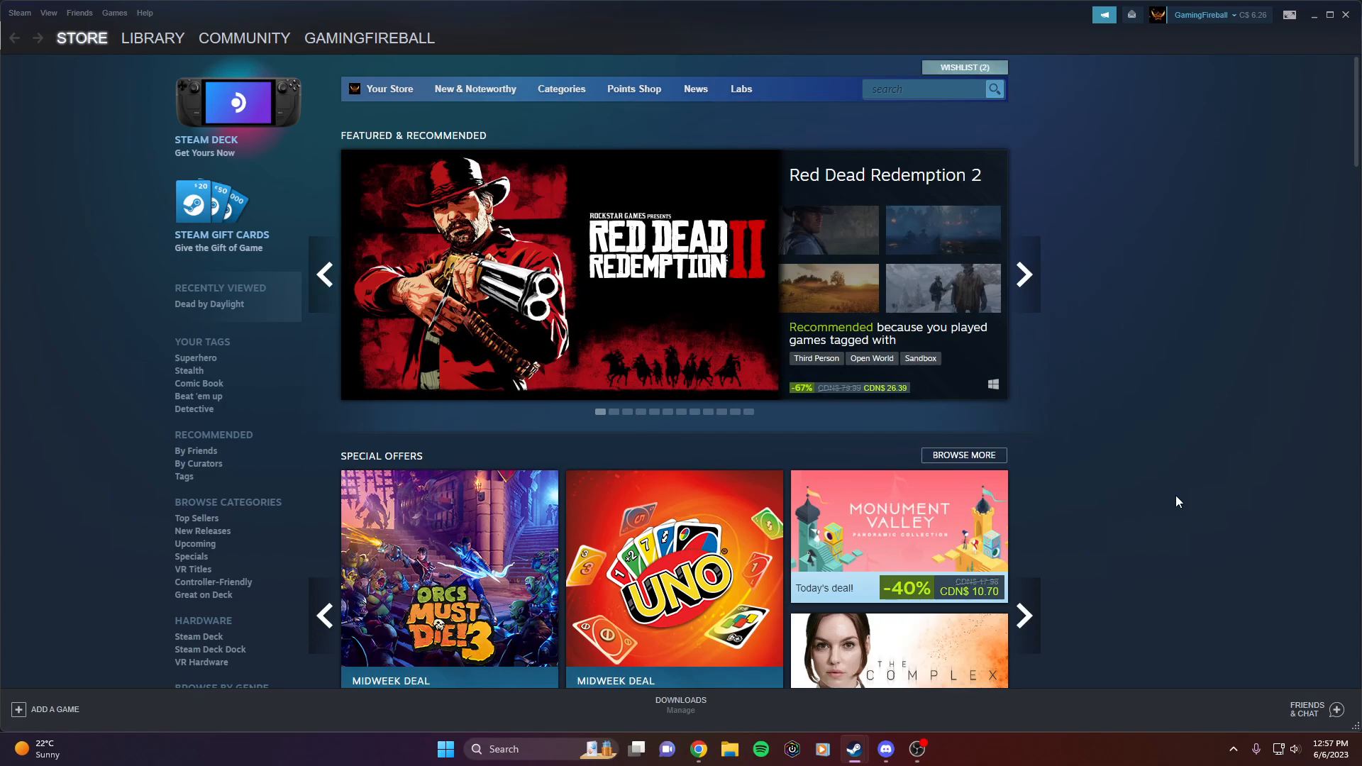
pyautogui.click(1023, 274)
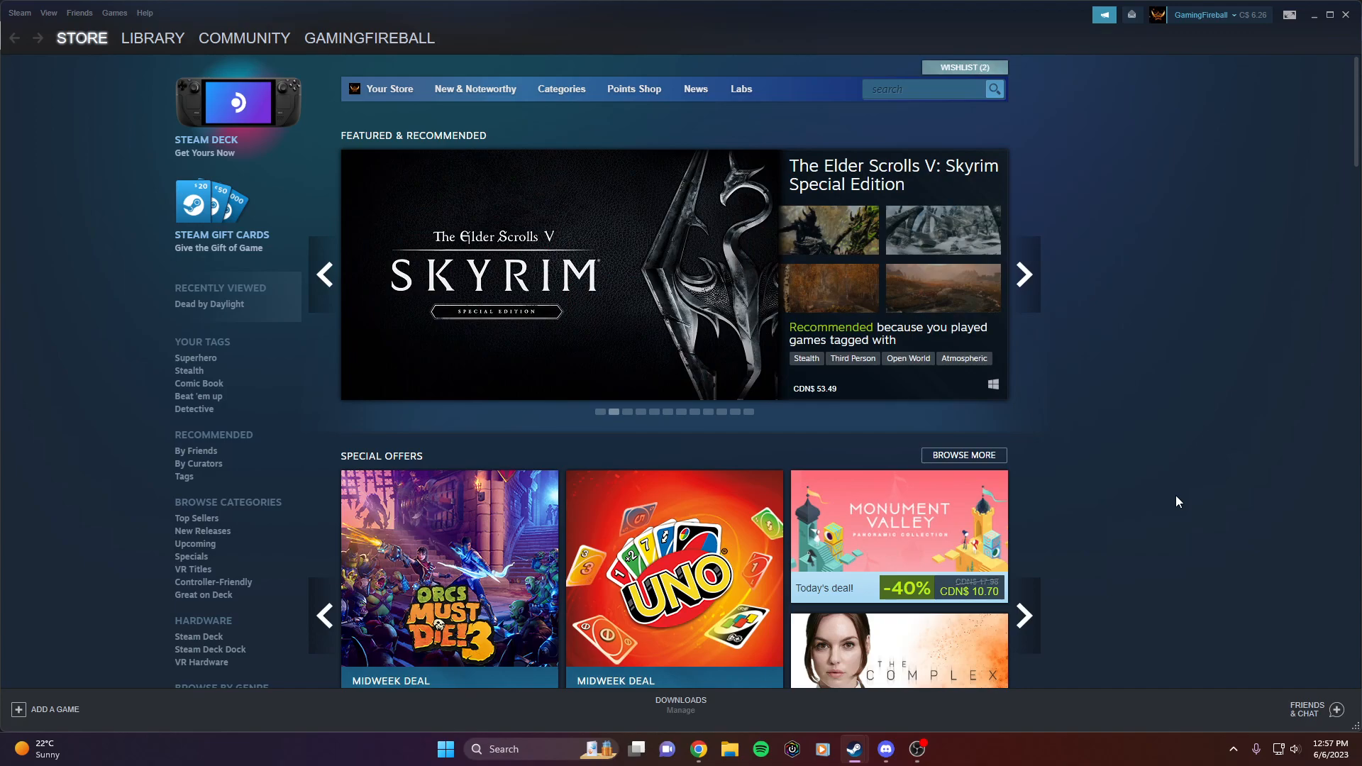
pyautogui.click(1024, 274)
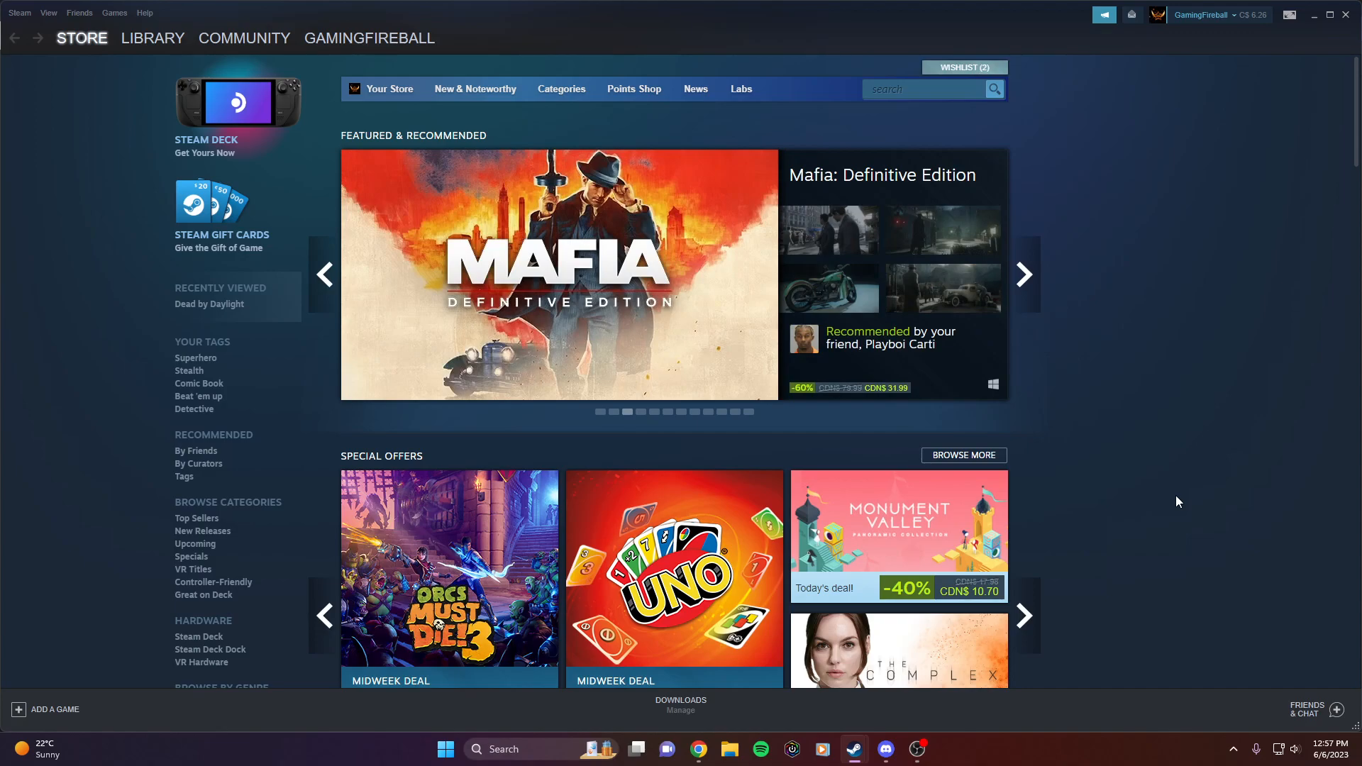
pyautogui.click(1023, 275)
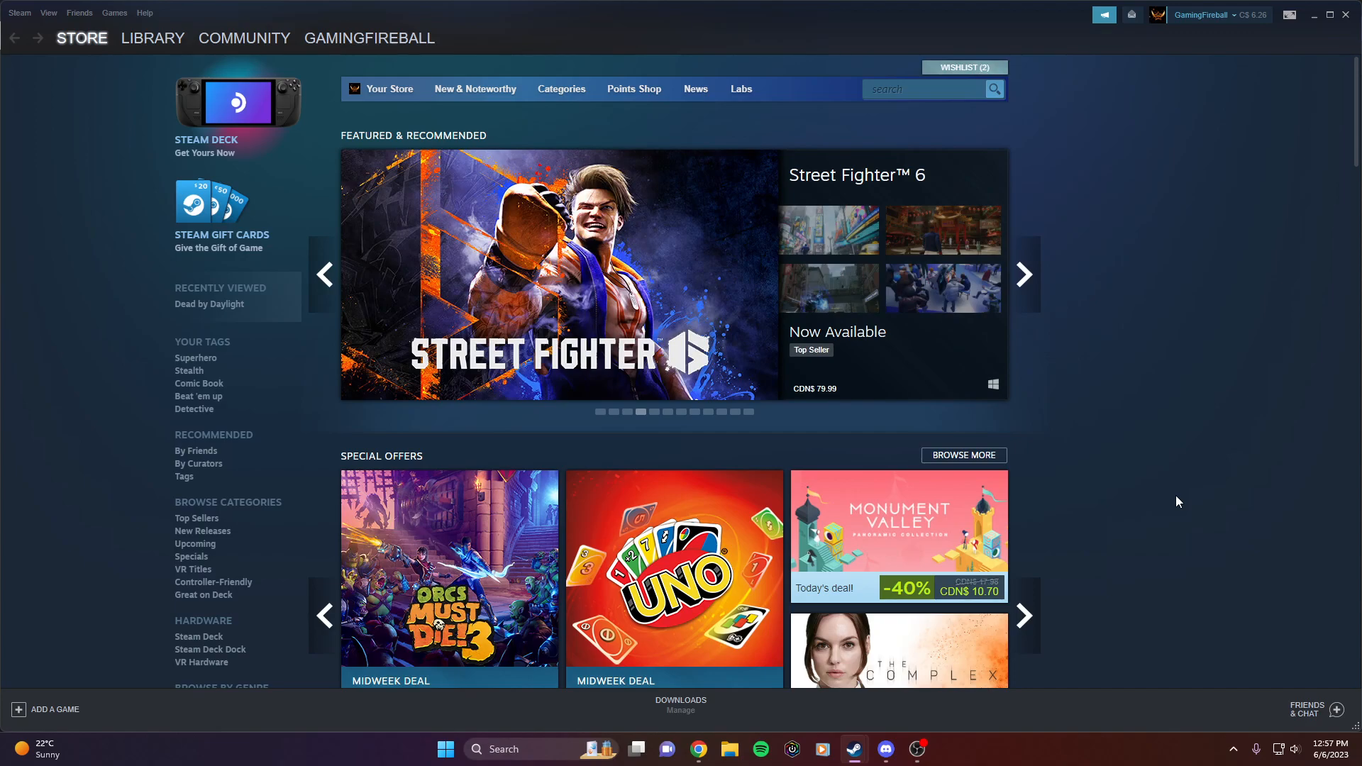
pyautogui.click(1023, 274)
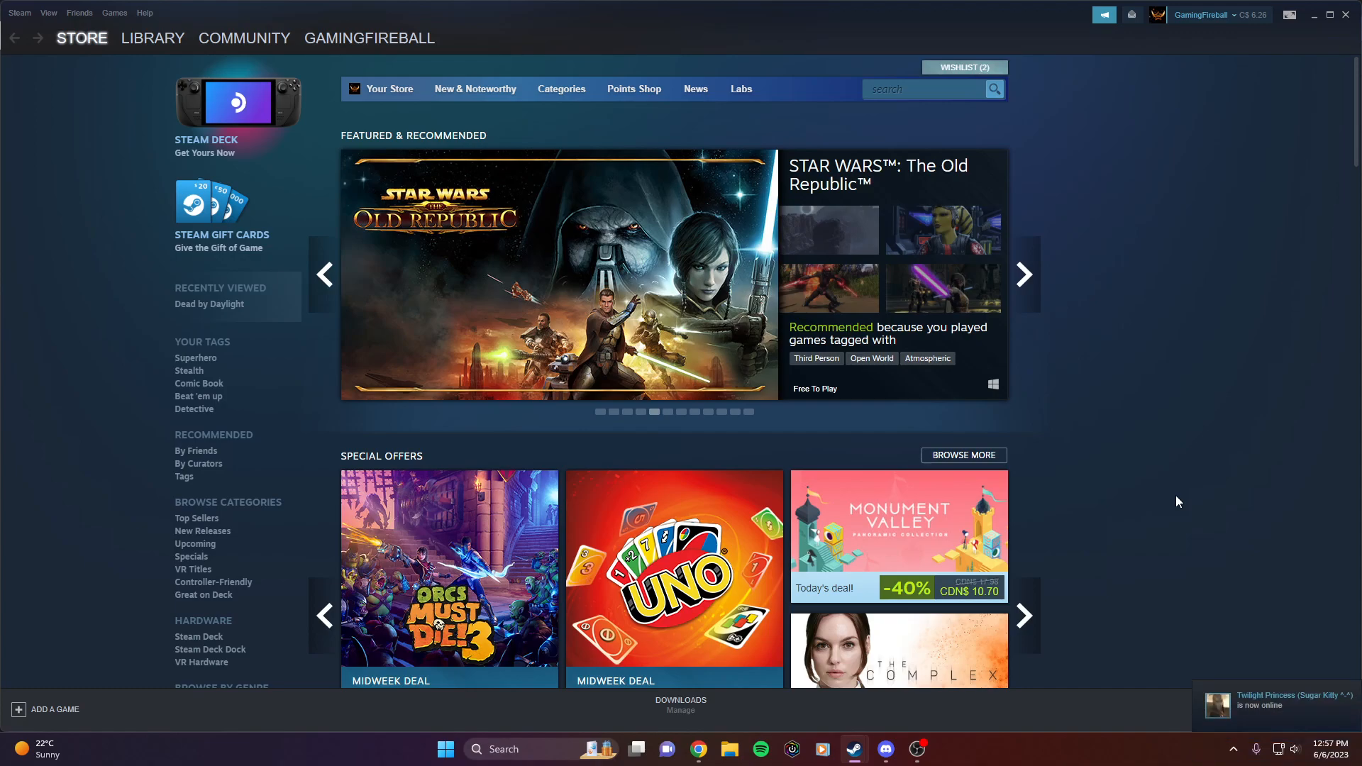
pyautogui.click(916, 749)
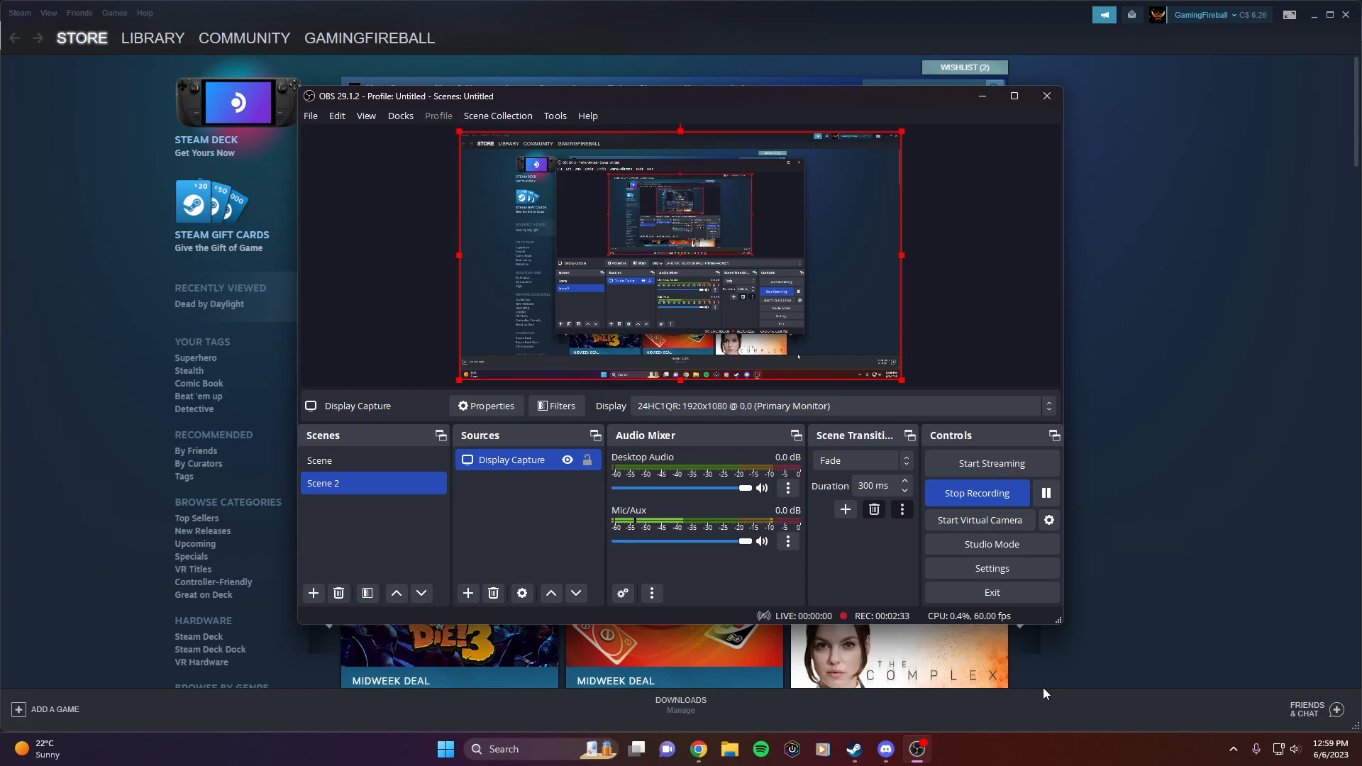
pyautogui.moveTo(1021, 690)
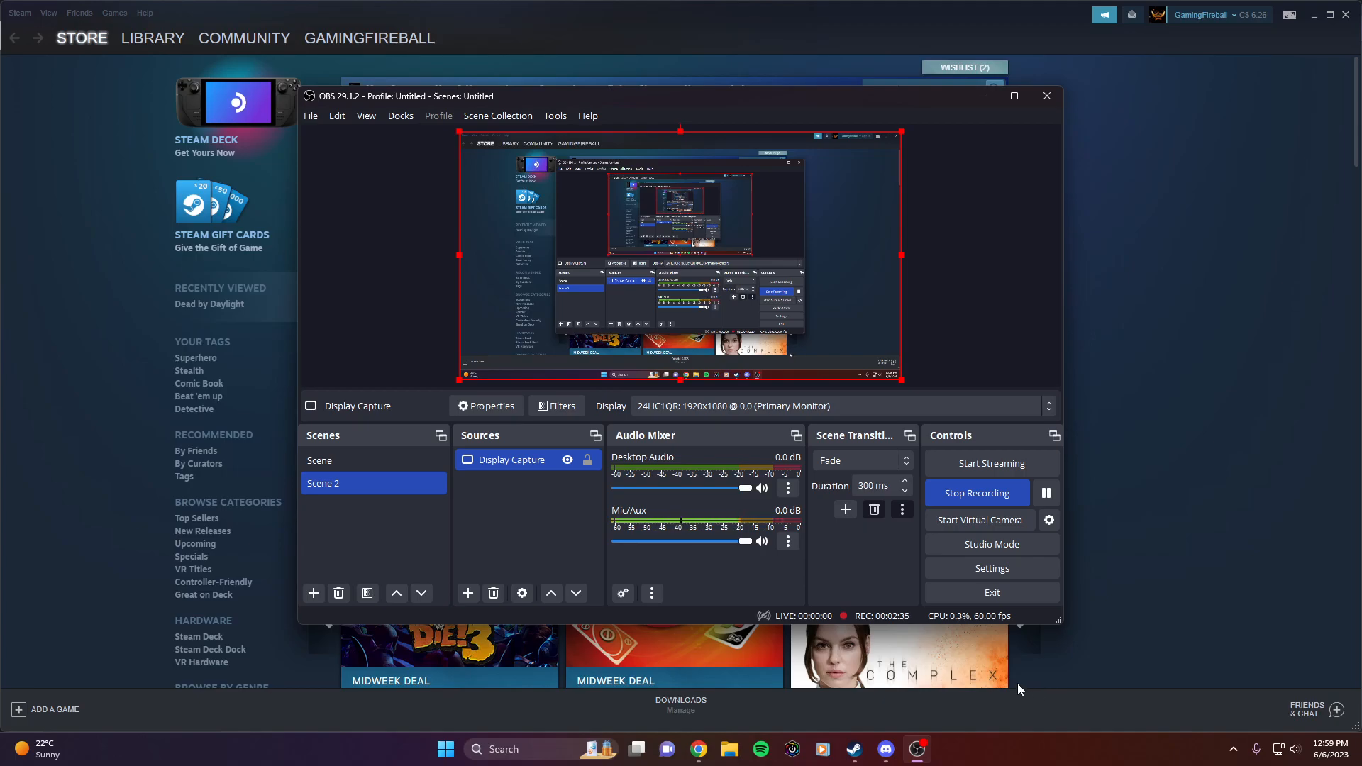